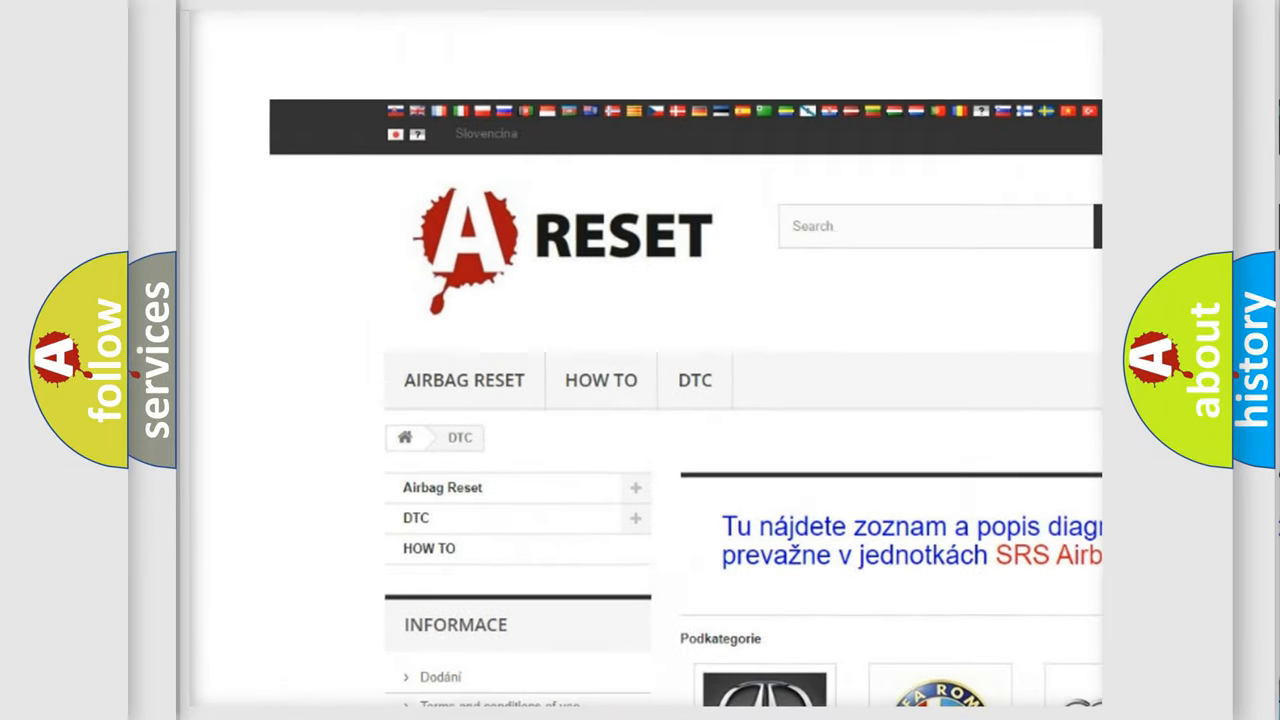
Step: Open the DODGE DTC tile from the DTC categories and scroll through its trouble code list
scroll(down, 3)
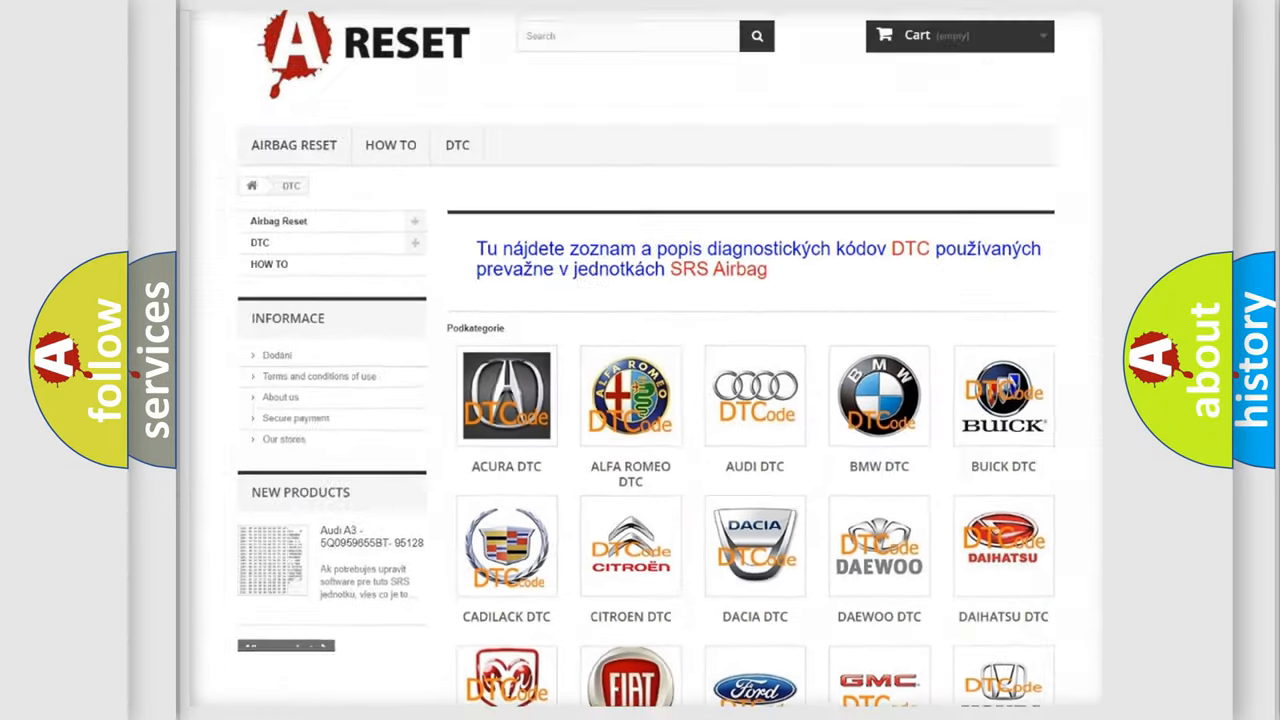
scroll(down, 3)
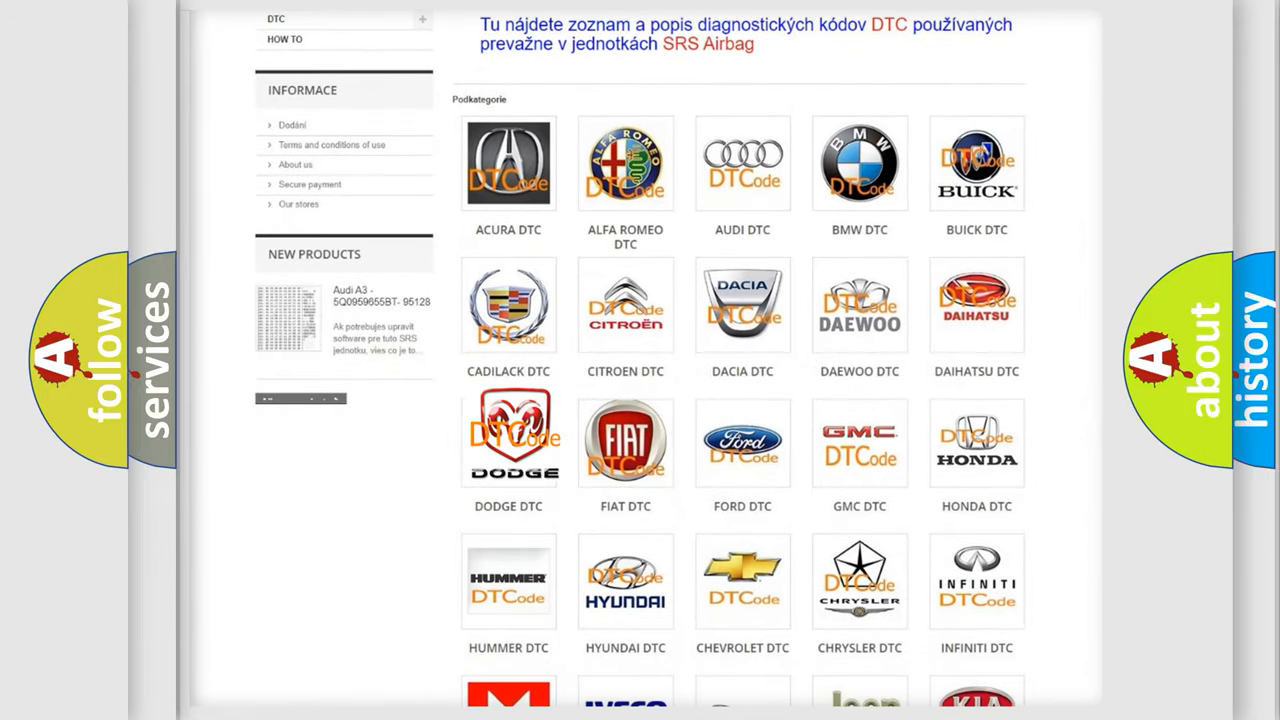
click(508, 442)
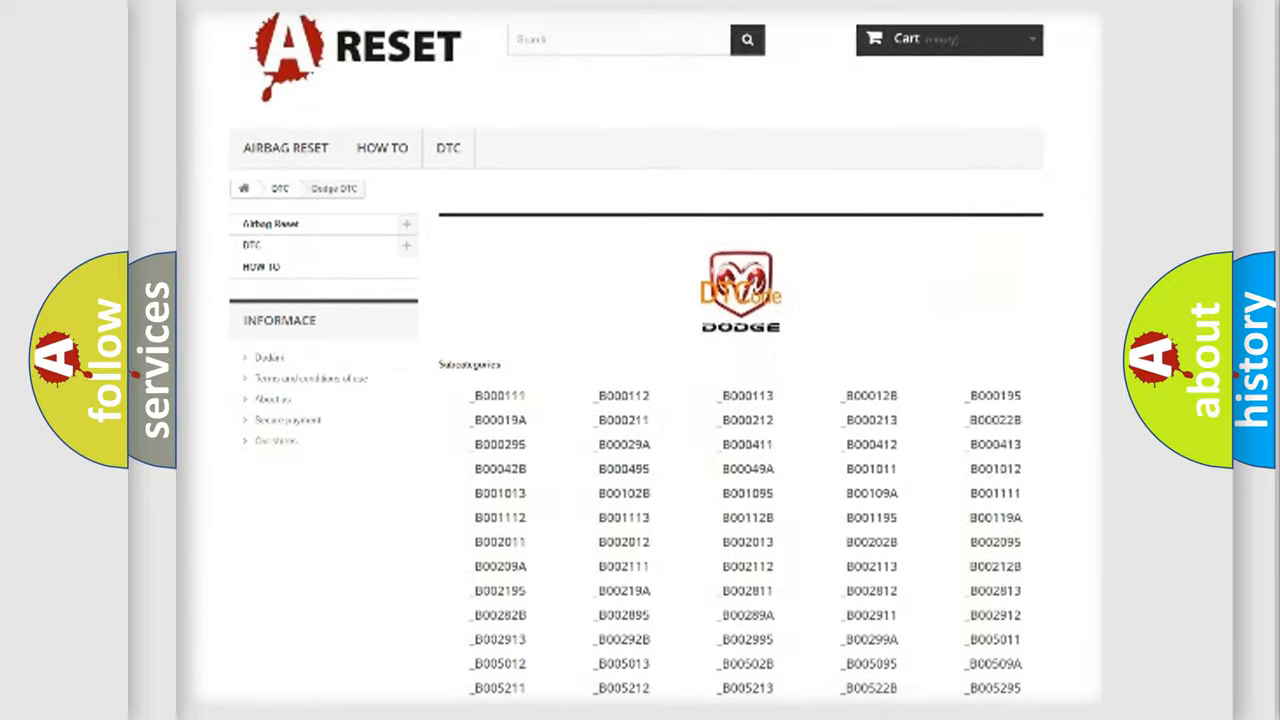
scroll(down, 3)
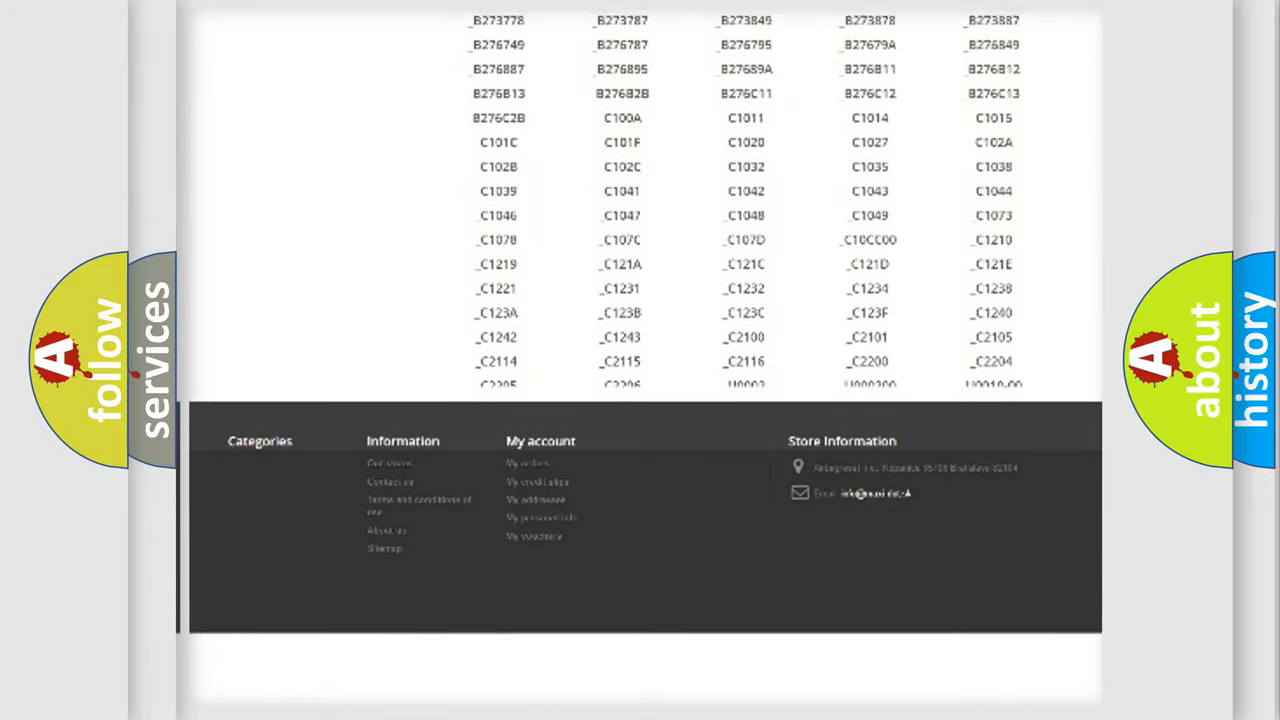